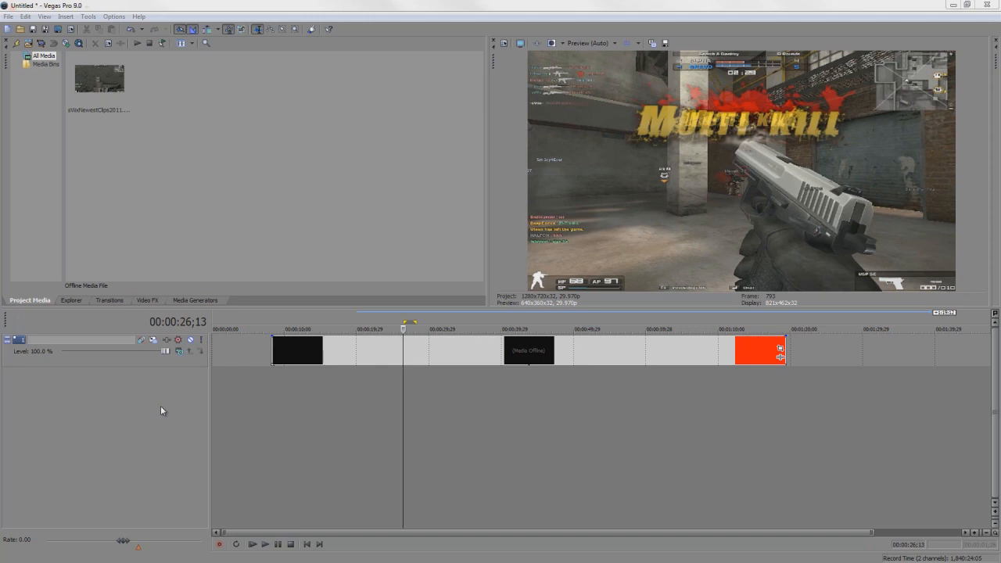
pyautogui.moveTo(175, 416)
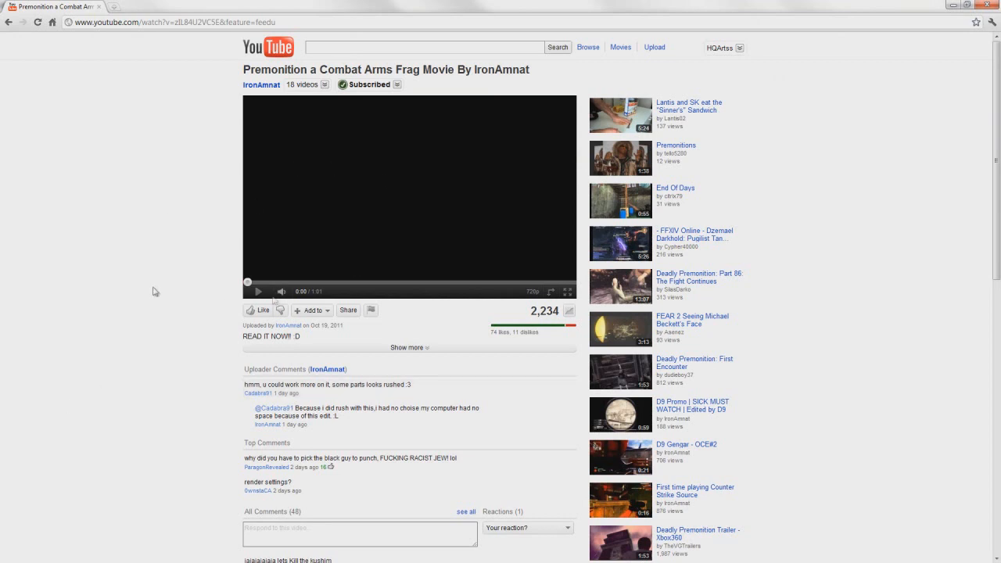
# Play the Premonition frag movie, scrub ahead into gameplay footage, and expand its full description.
pyautogui.click(252, 291)
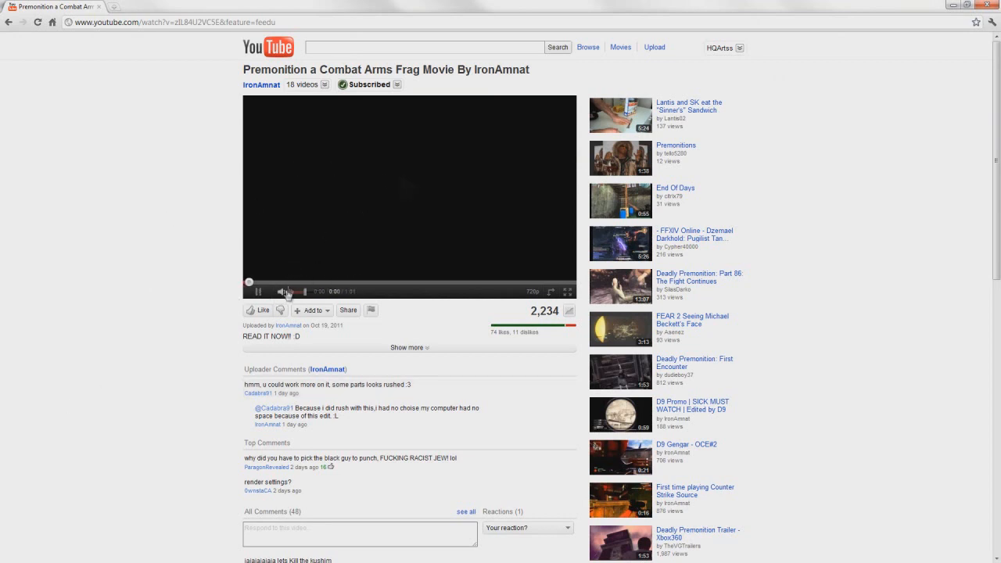
pyautogui.click(285, 293)
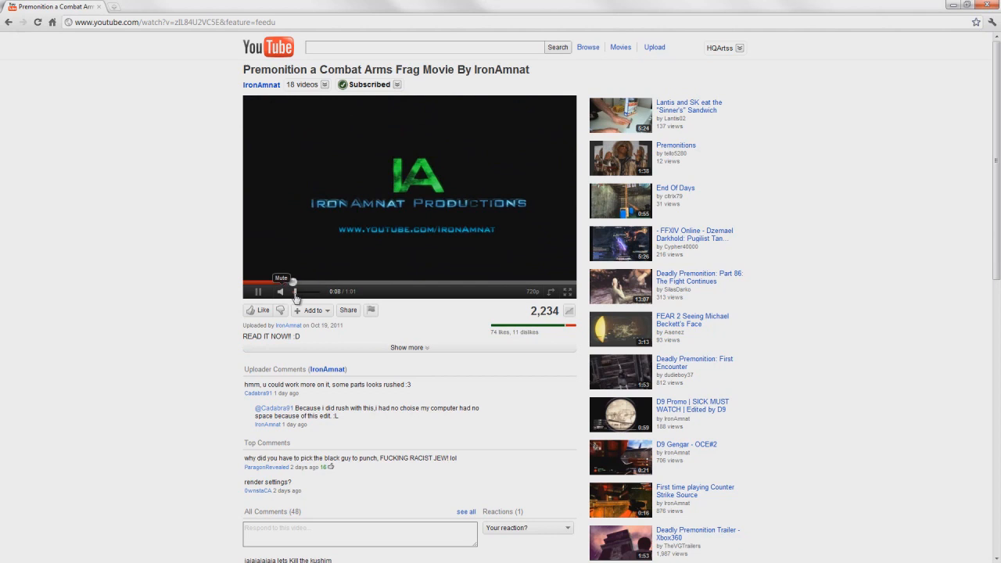
pyautogui.click(410, 195)
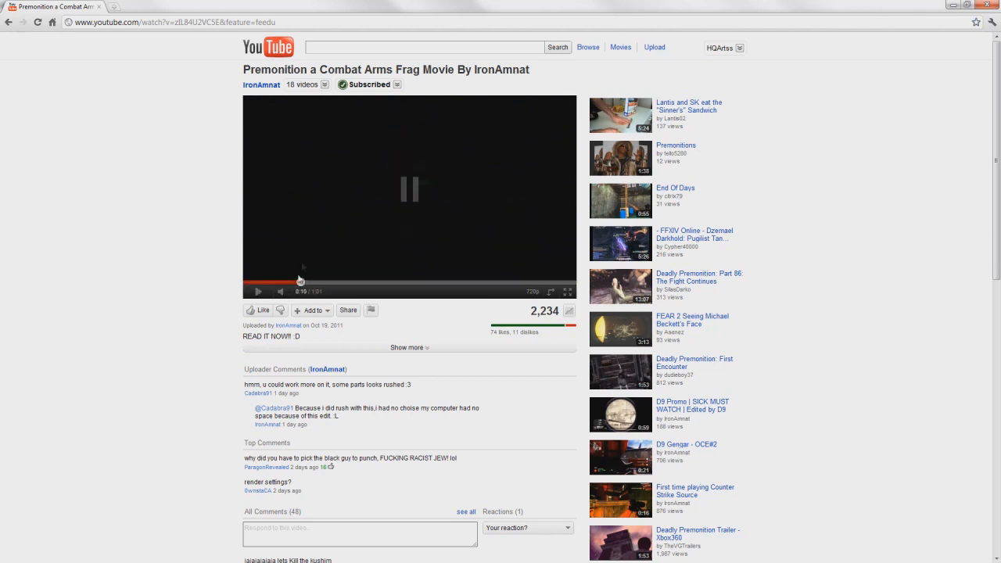
pyautogui.moveTo(294, 304)
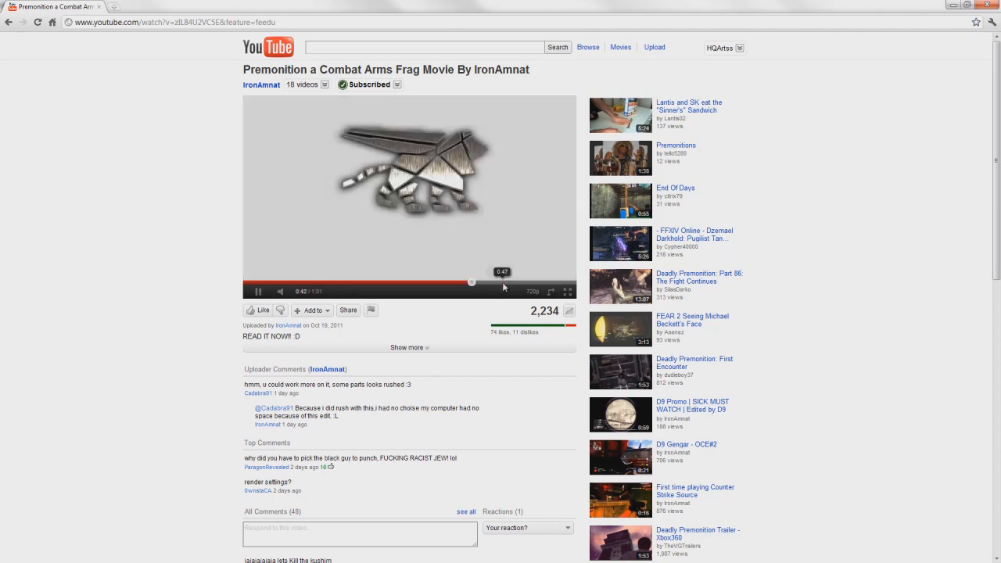
pyautogui.click(520, 282)
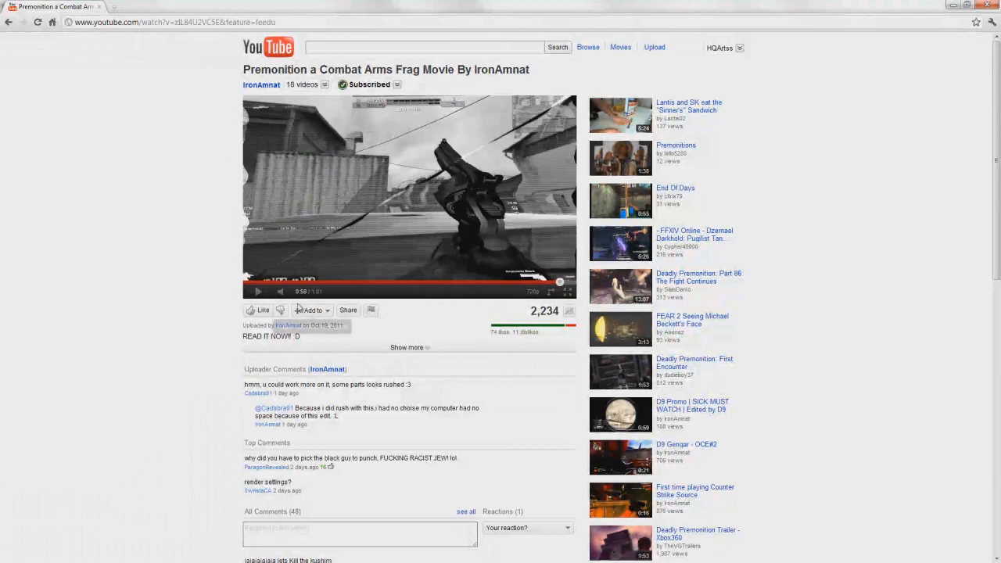
pyautogui.moveTo(210, 272)
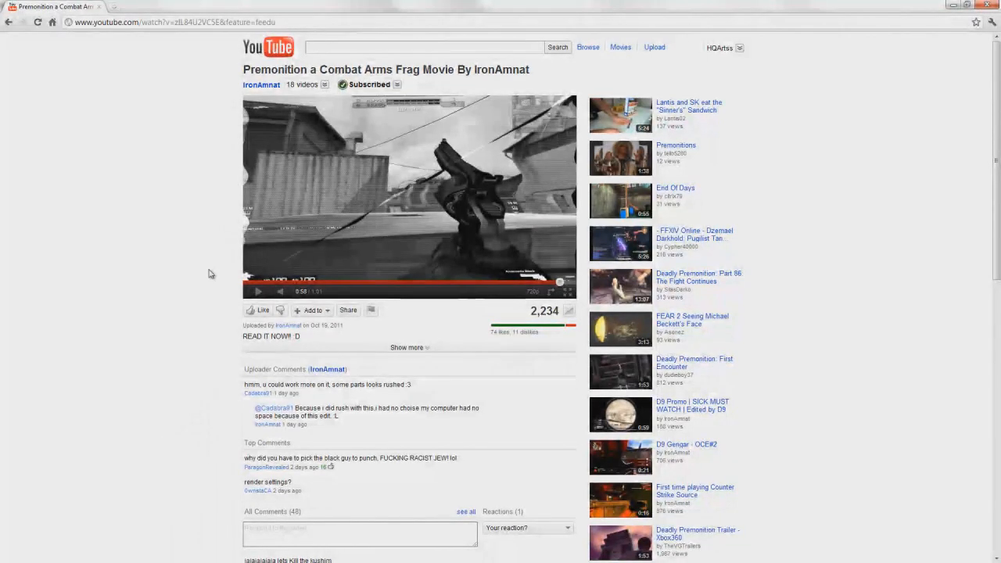
pyautogui.click(406, 347)
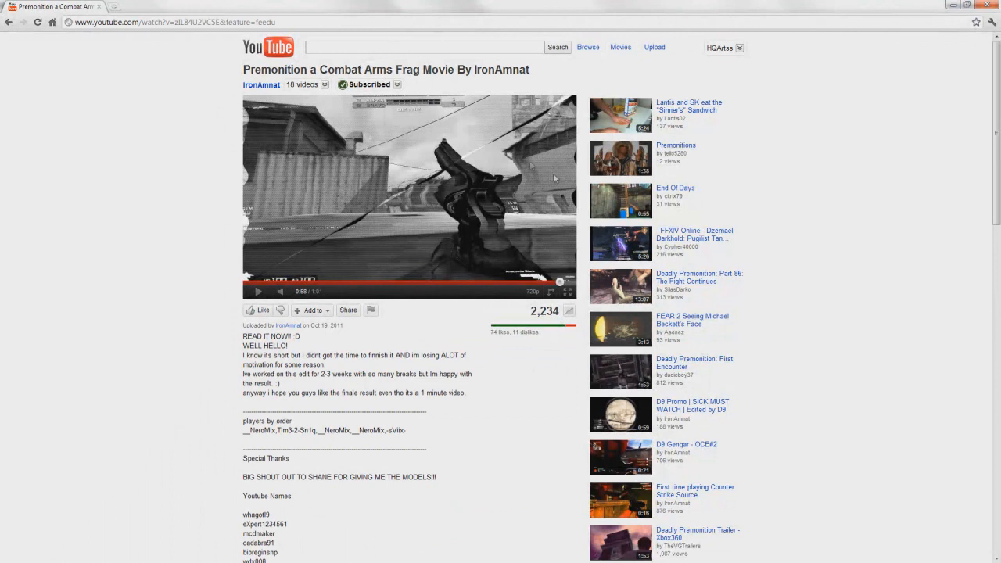
pyautogui.moveTo(238, 125)
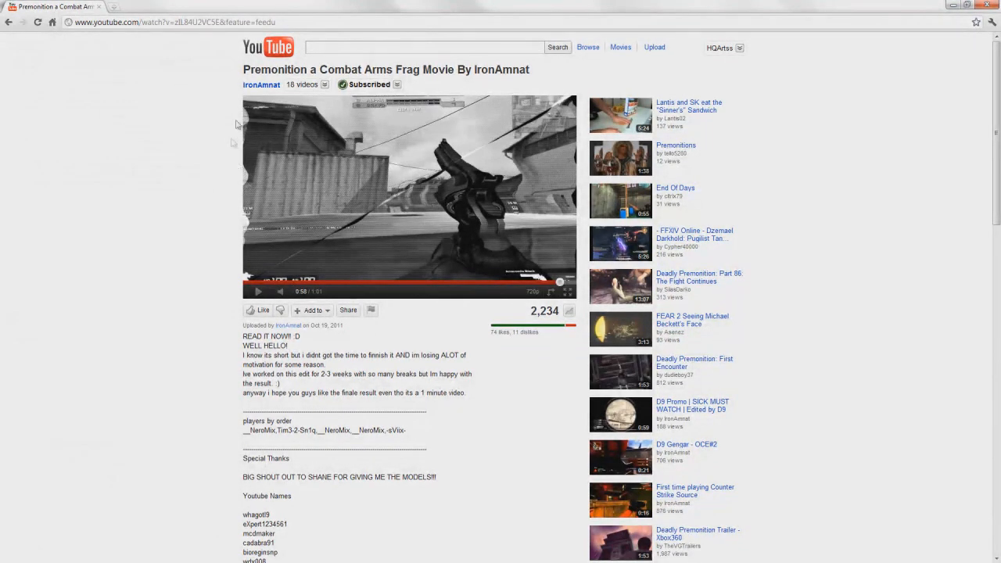
pyautogui.moveTo(214, 178)
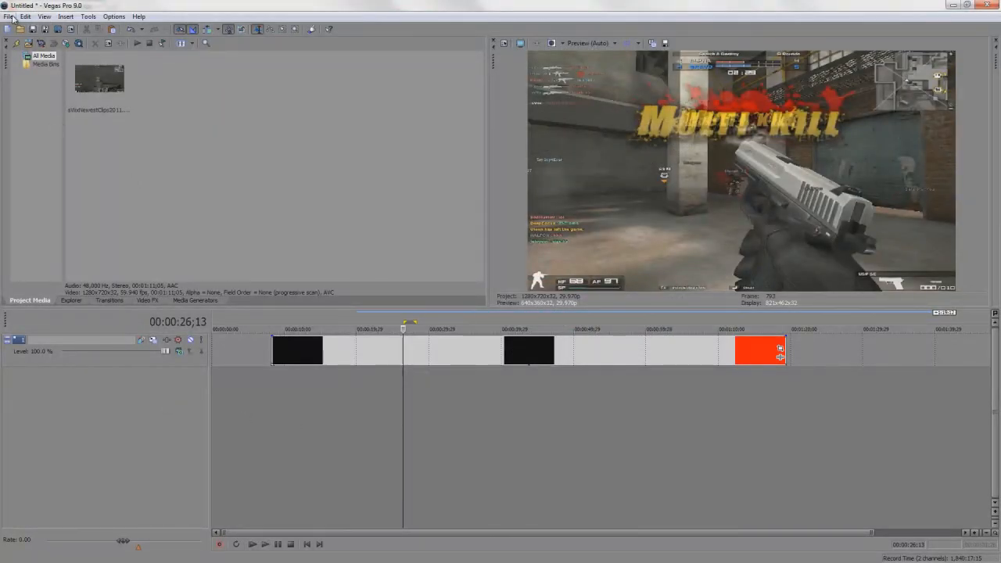
# Select the gameplay clip on the timeline before inserting the two video tracks.
pyautogui.click(9, 16)
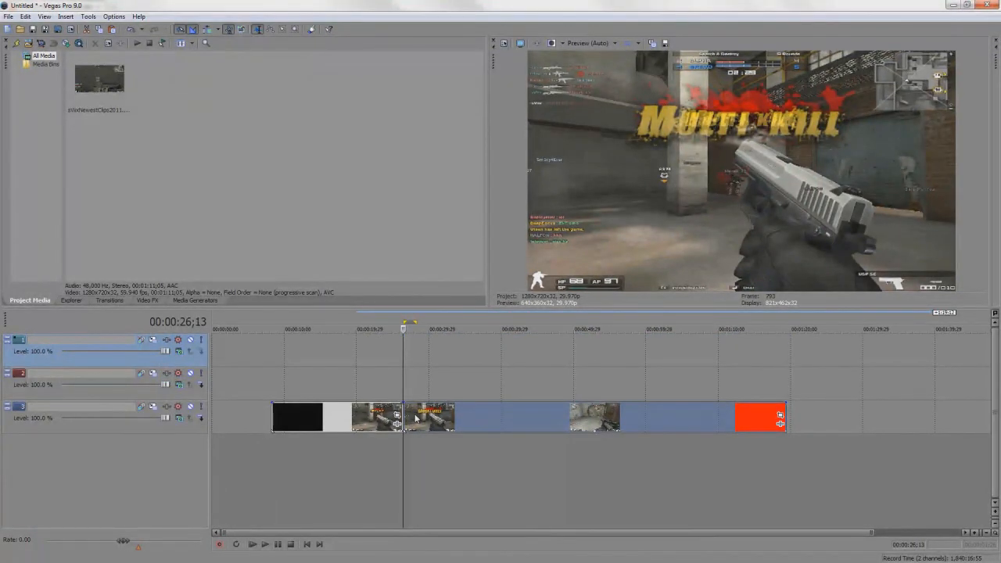
# Add a velocity envelope to the gameplay clip to freeze it at the current moment.
pyautogui.rightClick(416, 419)
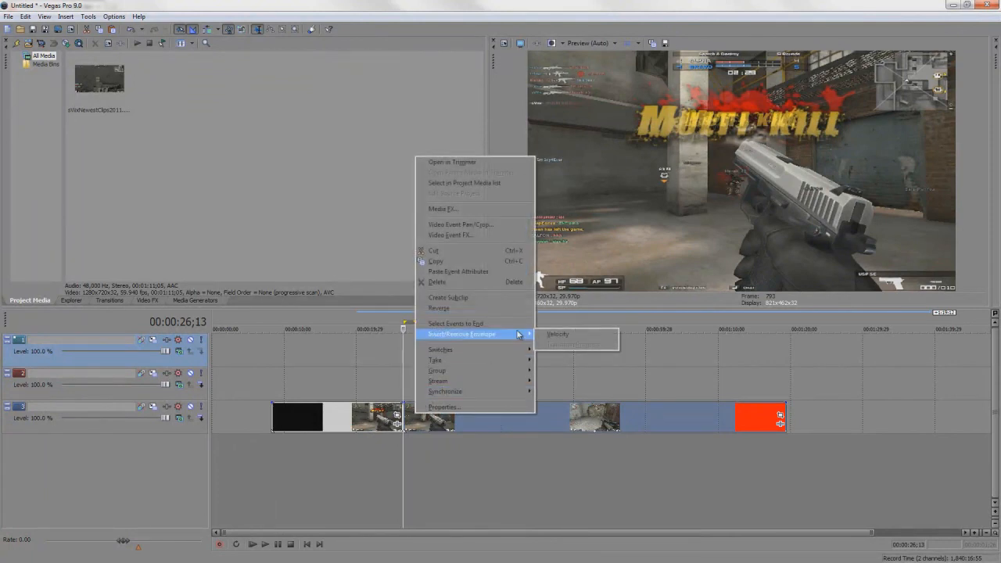
pyautogui.click(556, 335)
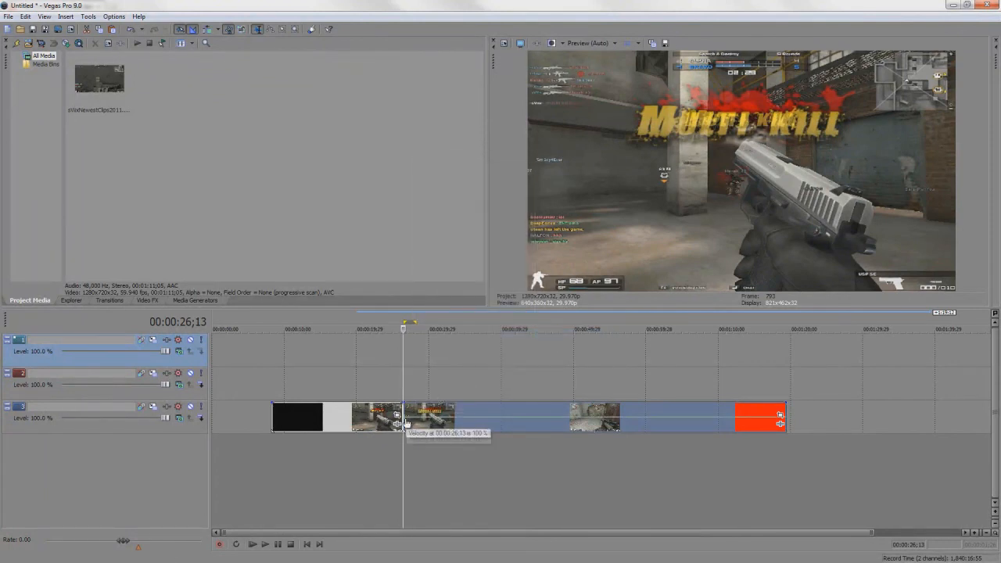
pyautogui.rightClick(400, 420)
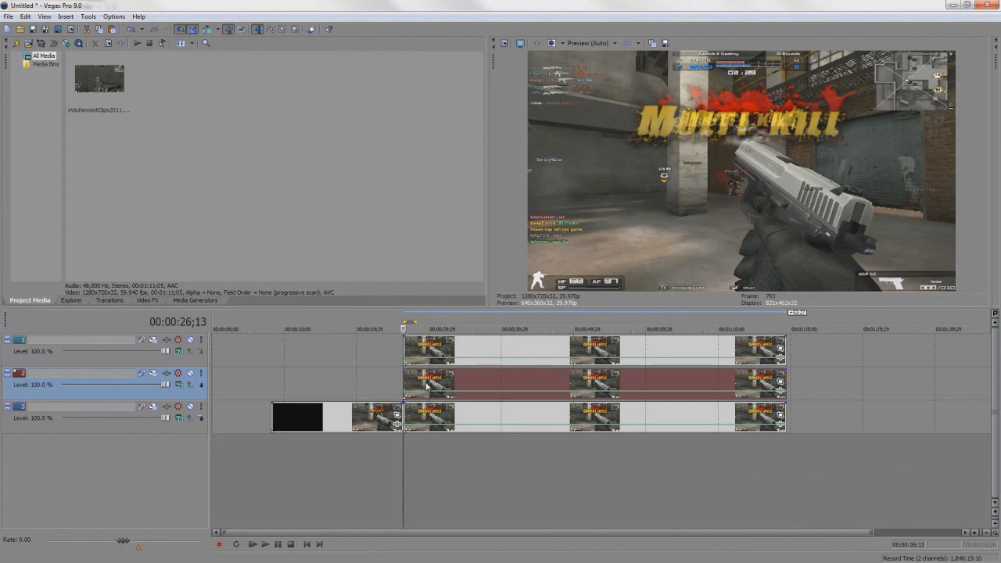
# Mask the middle frozen clip in Video Event Pan/Crop with a corner-to-corner diagonal path.
pyautogui.rightClick(429, 383)
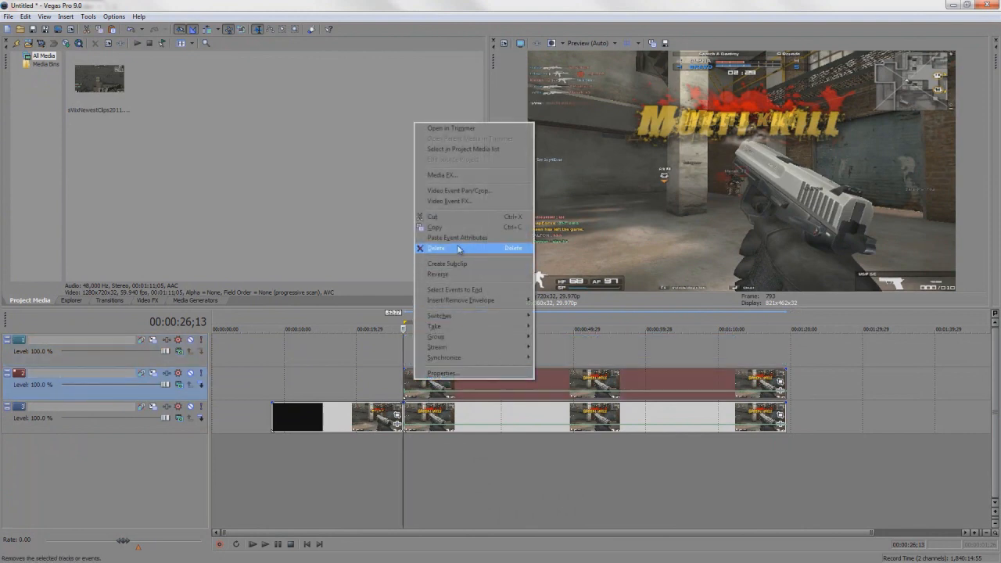
pyautogui.moveTo(469, 200)
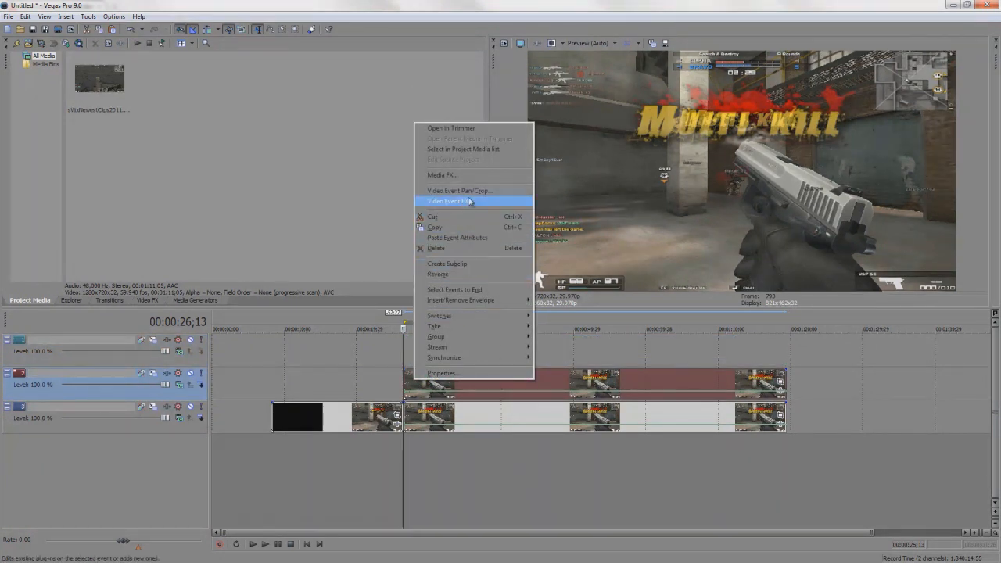
pyautogui.click(447, 202)
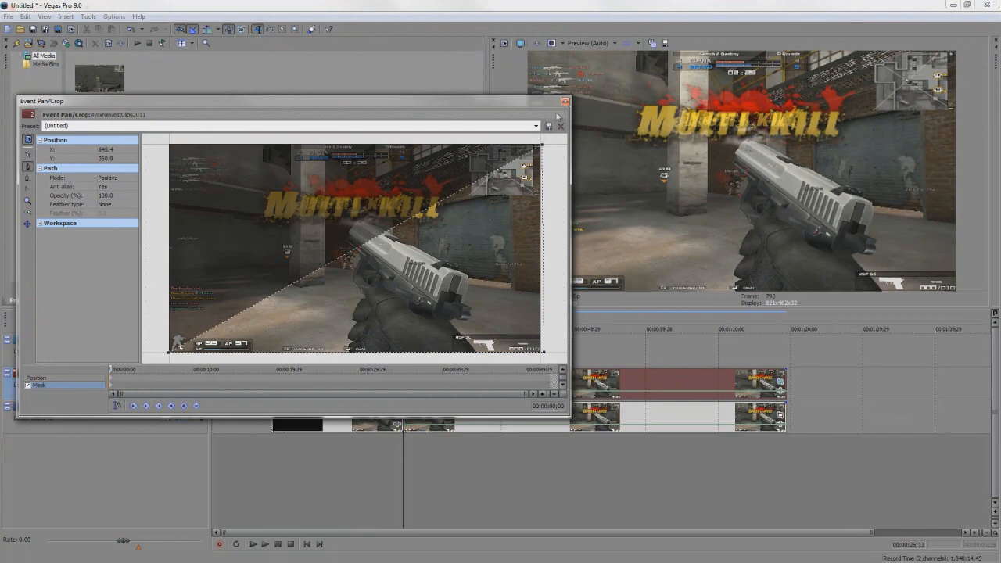
pyautogui.click(566, 110)
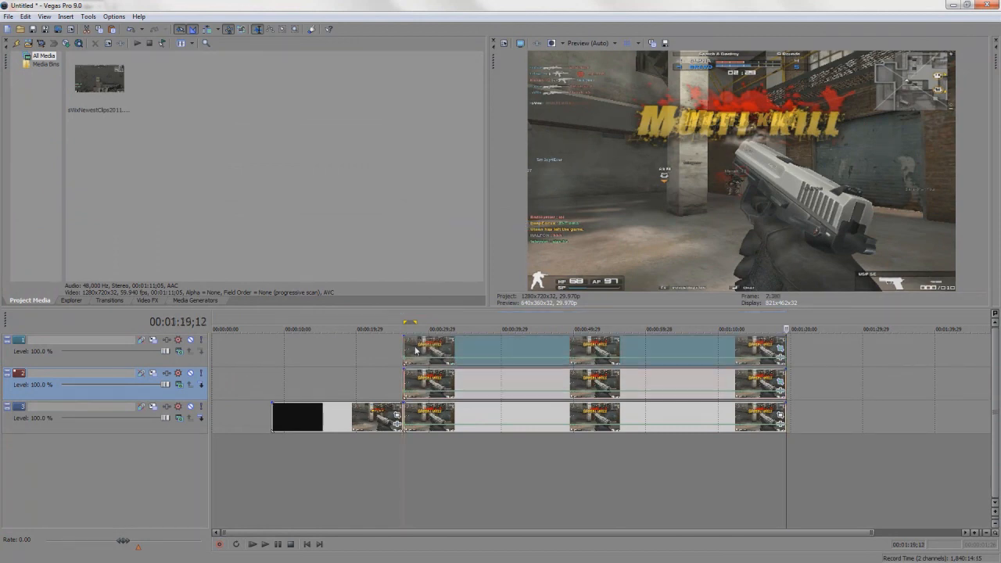
# Set the top clip's Pan/Crop mask mode to Negative so it shows the opposite diagonal half.
pyautogui.rightClick(416, 350)
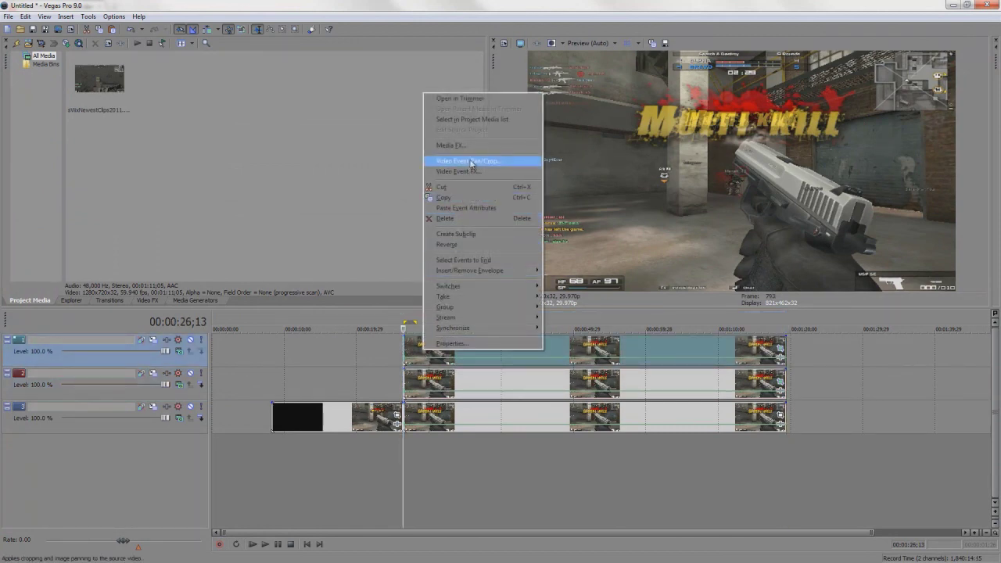
pyautogui.click(466, 159)
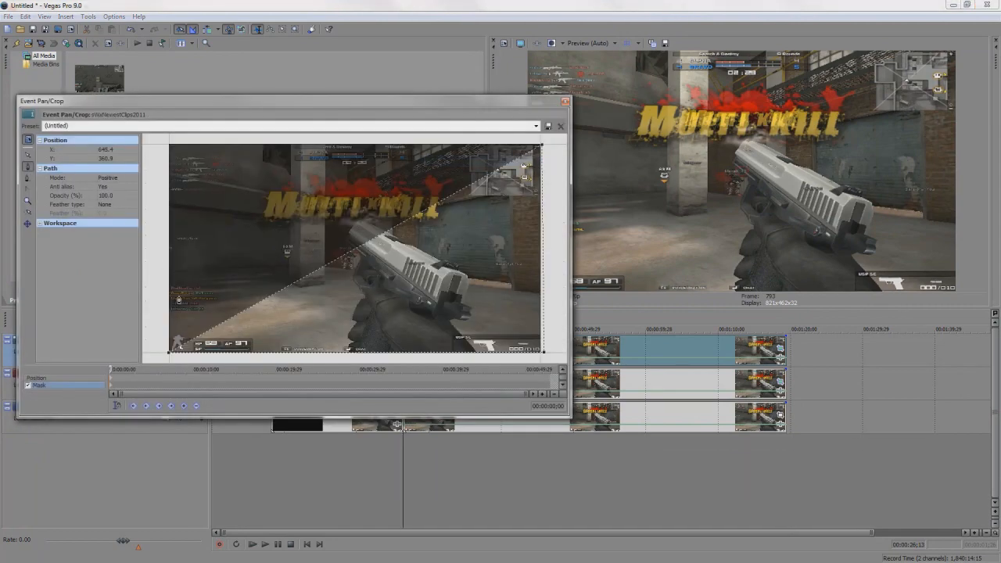
pyautogui.click(116, 178)
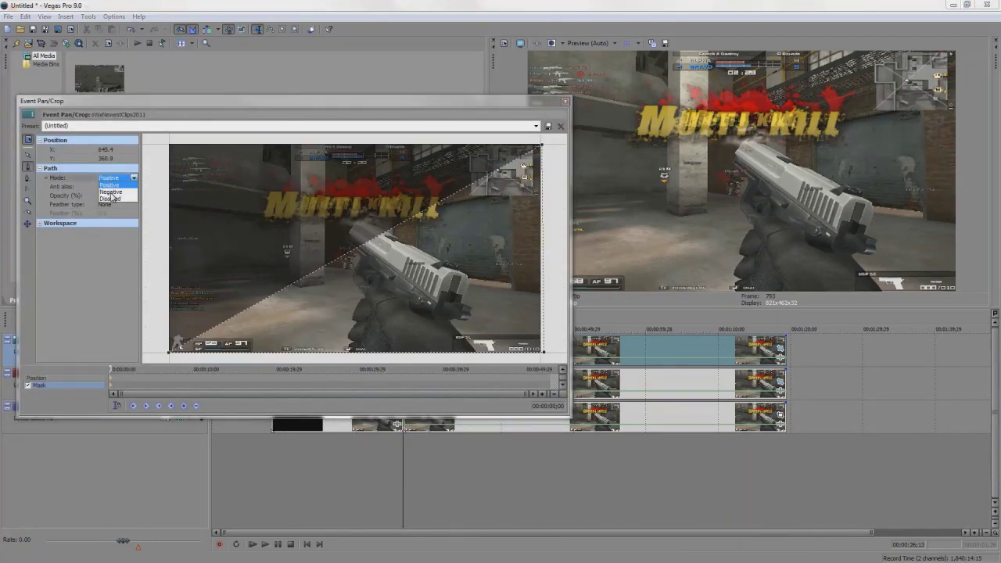
pyautogui.click(110, 190)
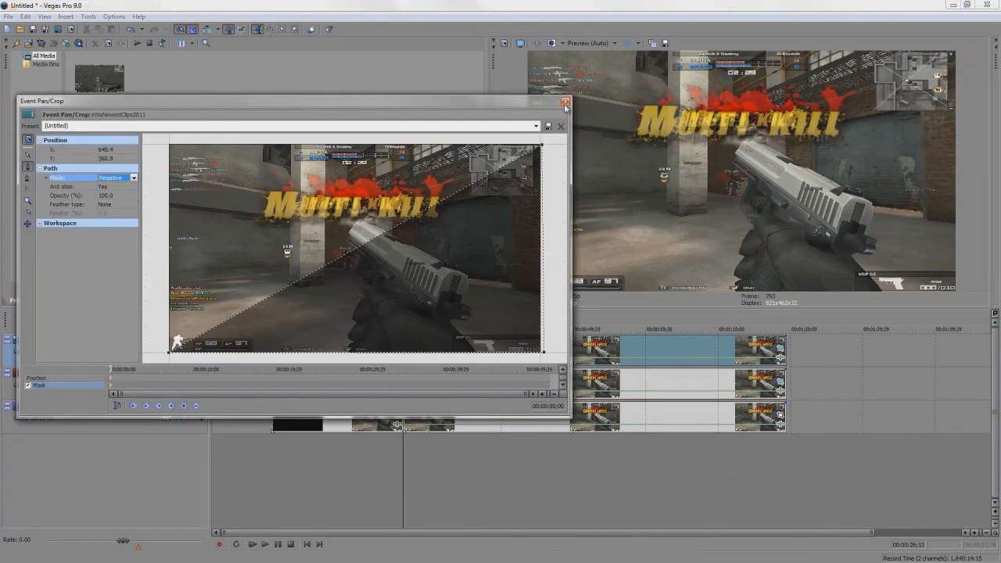
pyautogui.click(562, 103)
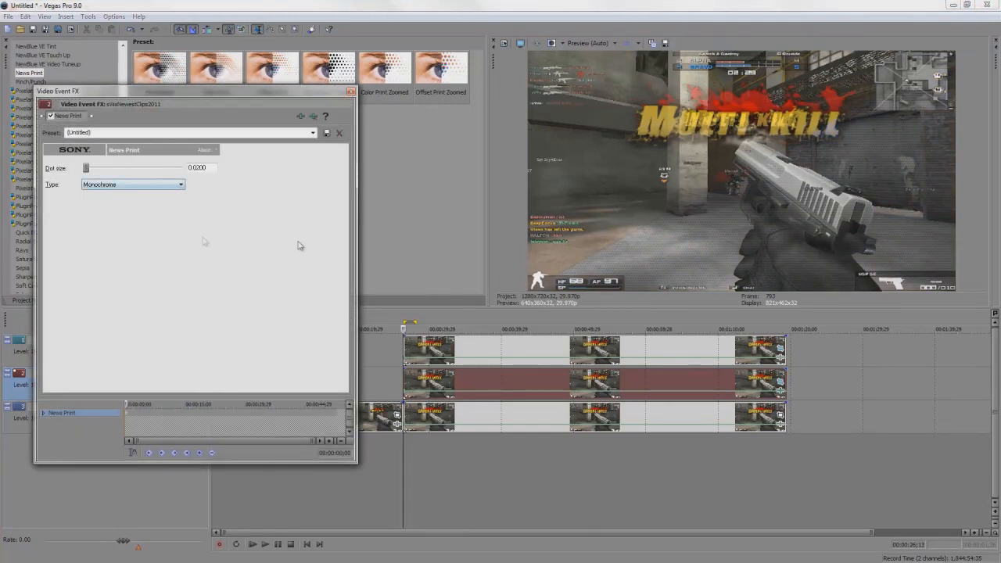
# Apply the News Print preset from Video FX to give the masked clip a monochrome newsprint look.
pyautogui.click(338, 132)
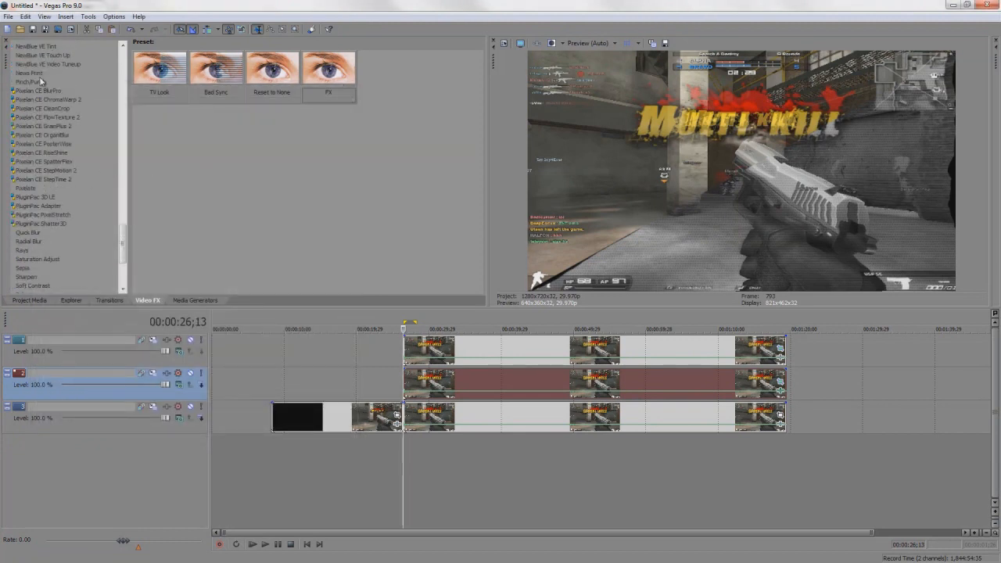
pyautogui.click(28, 74)
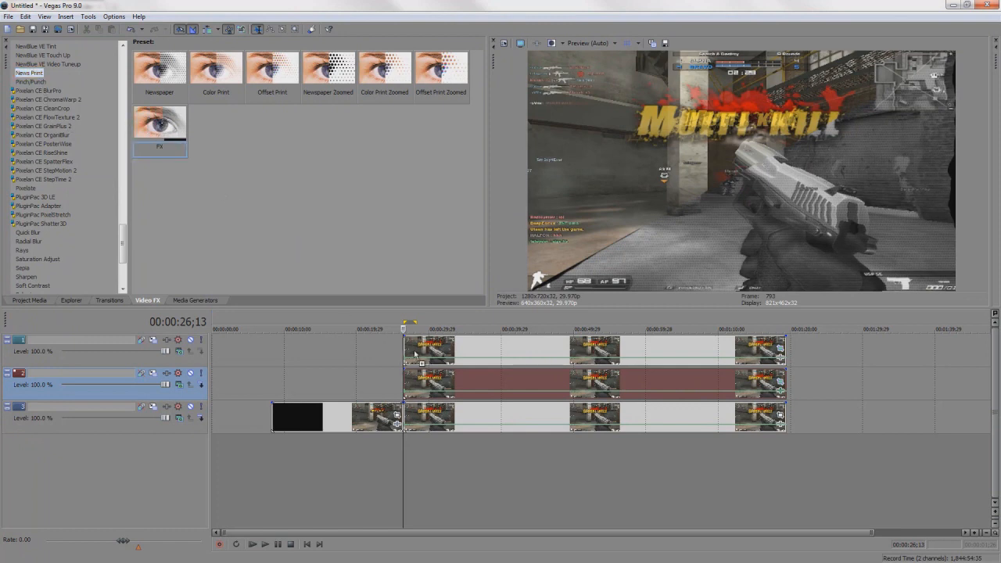
pyautogui.doubleClick(159, 66)
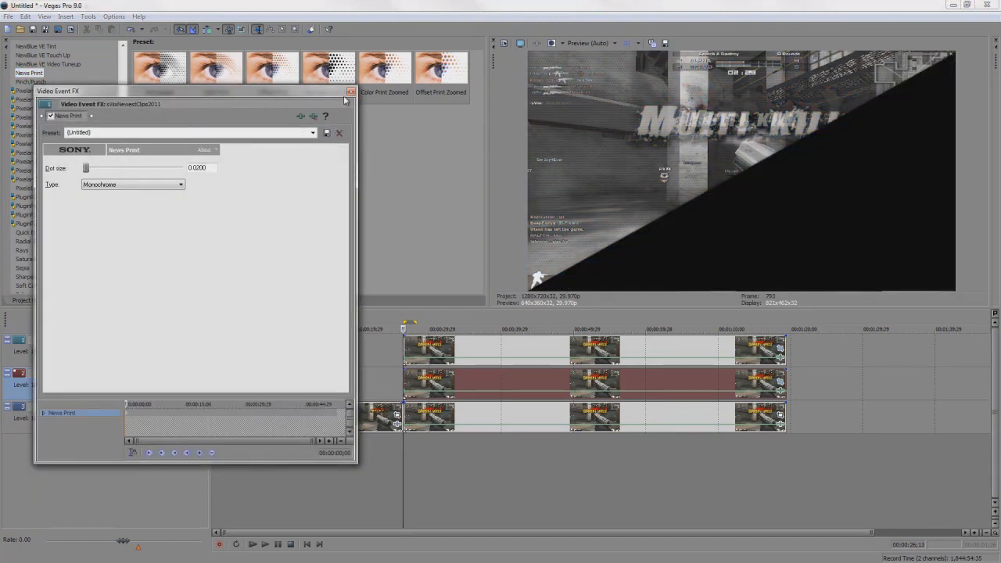
pyautogui.click(350, 91)
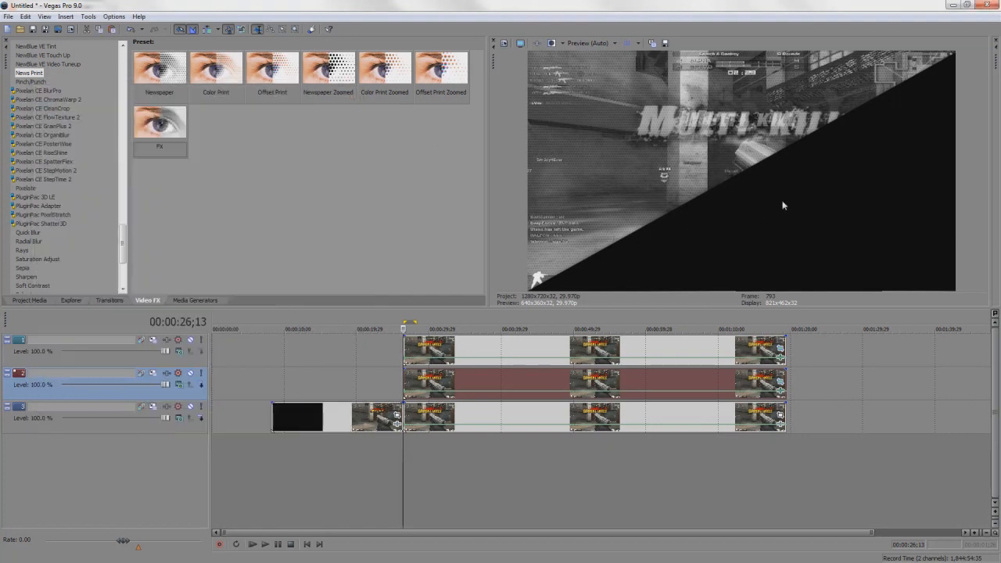
pyautogui.moveTo(279, 321)
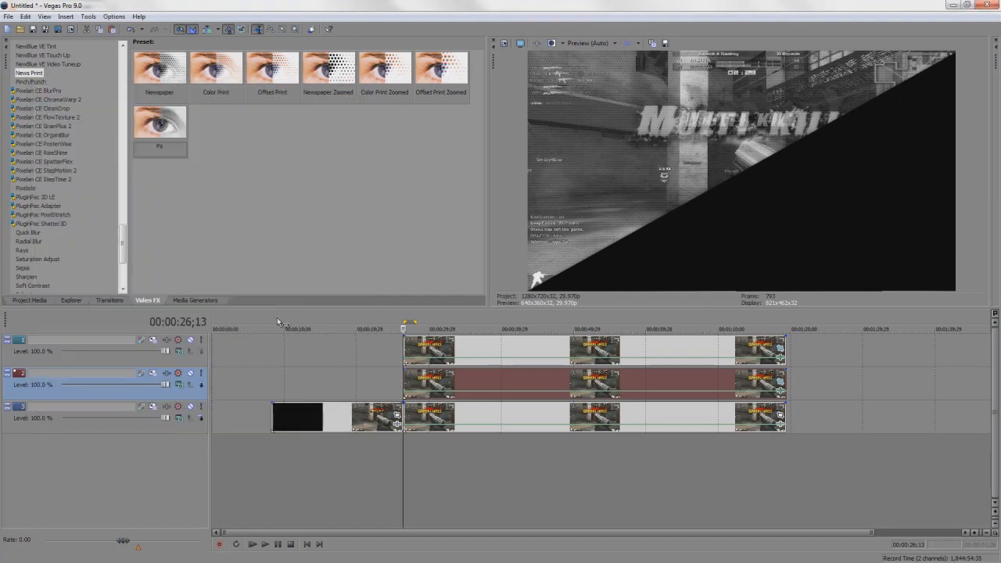
pyautogui.moveTo(178, 350)
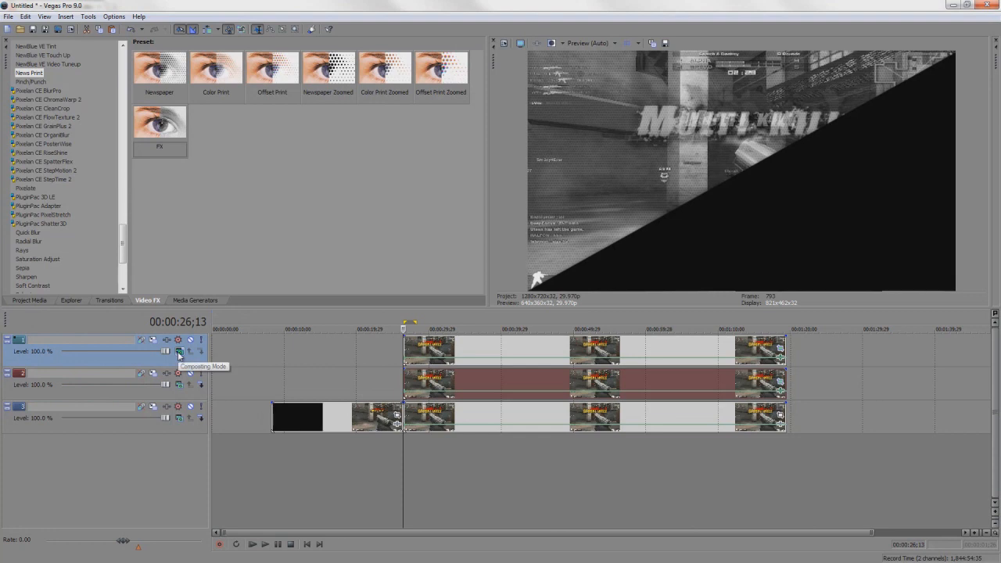
# Set the top video track's compositing mode to Add.
pyautogui.click(178, 350)
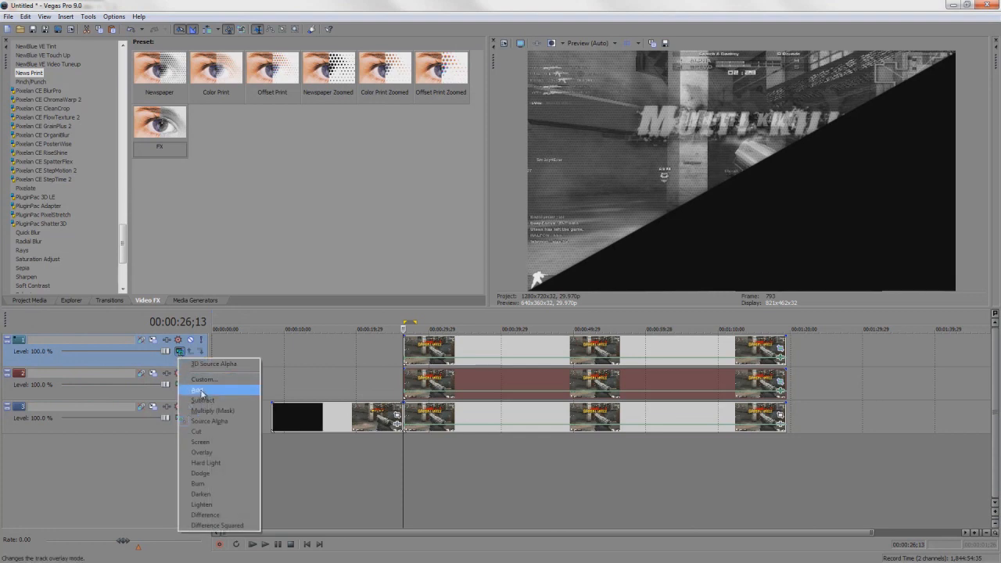
pyautogui.click(200, 387)
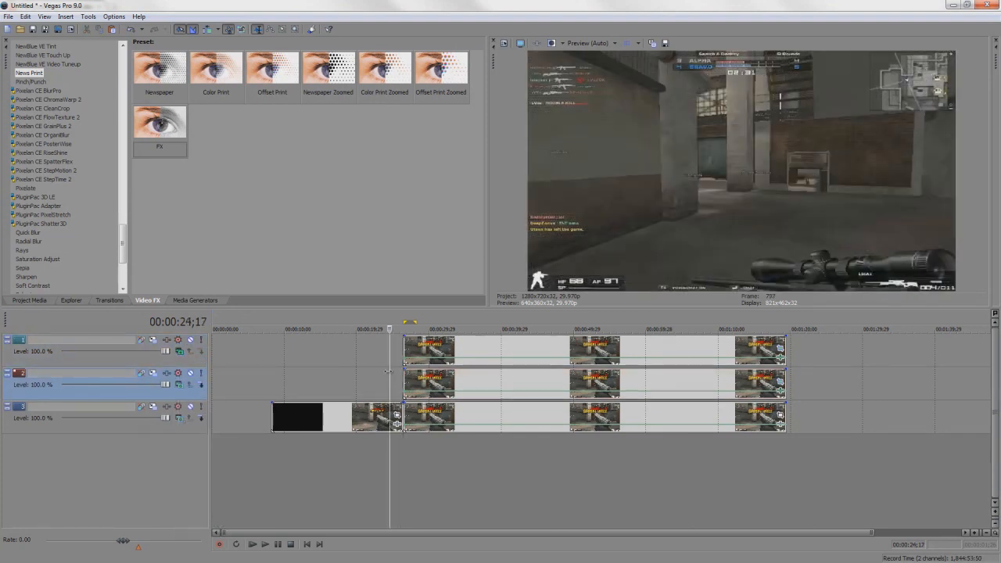